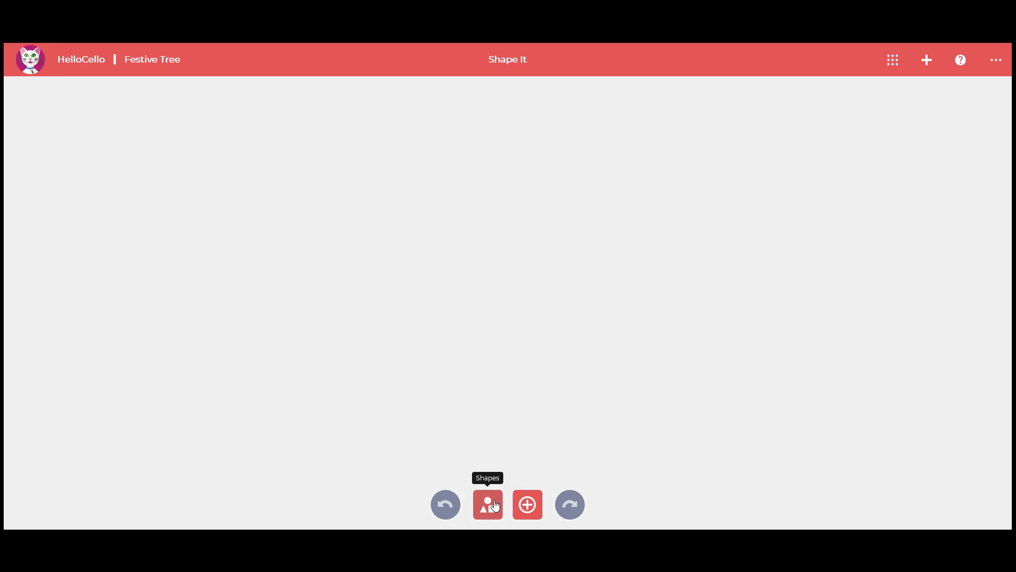
- Add a yellow cylinder trunk and cyan cones, stretching the top cone into a tall point
left_click(488, 505)
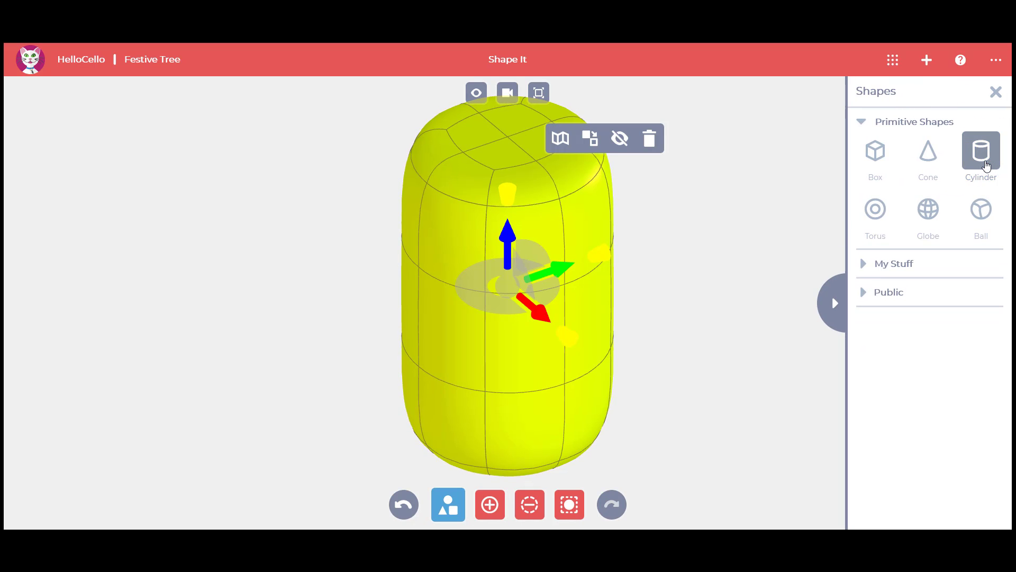
left_click(927, 155)
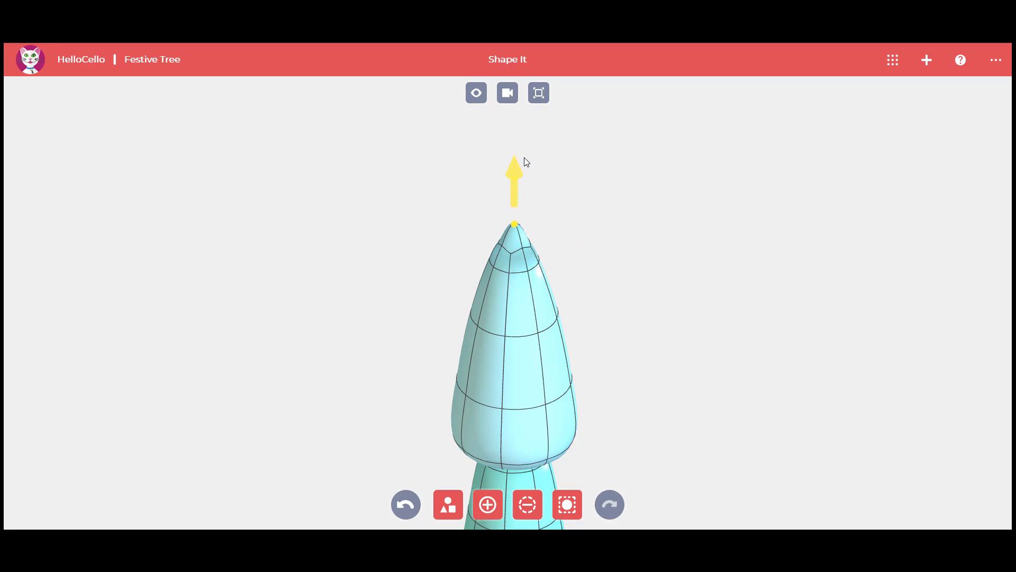
- Select the top cone layer and drag its base wider
left_click(514, 225)
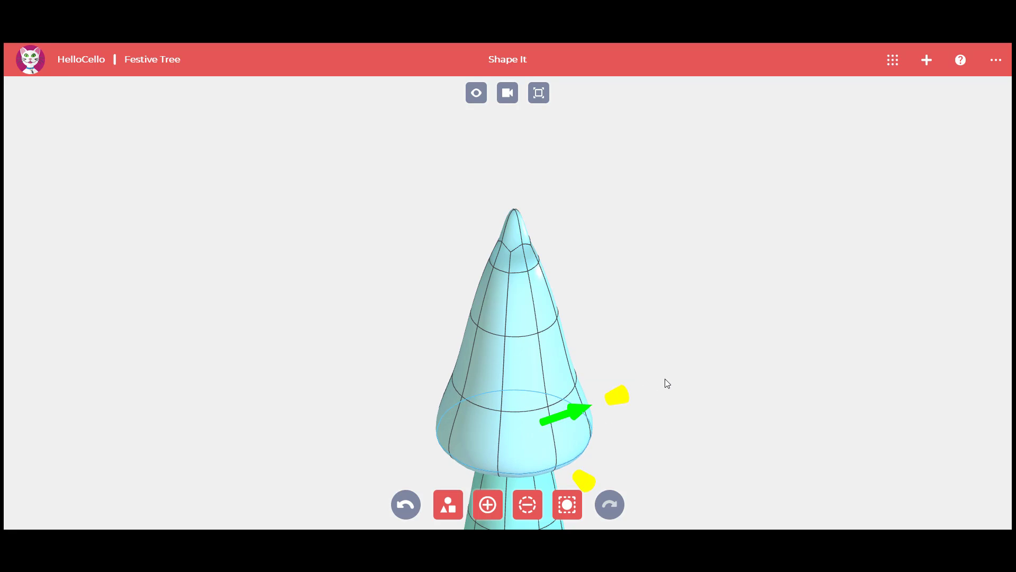
left_click(512, 421)
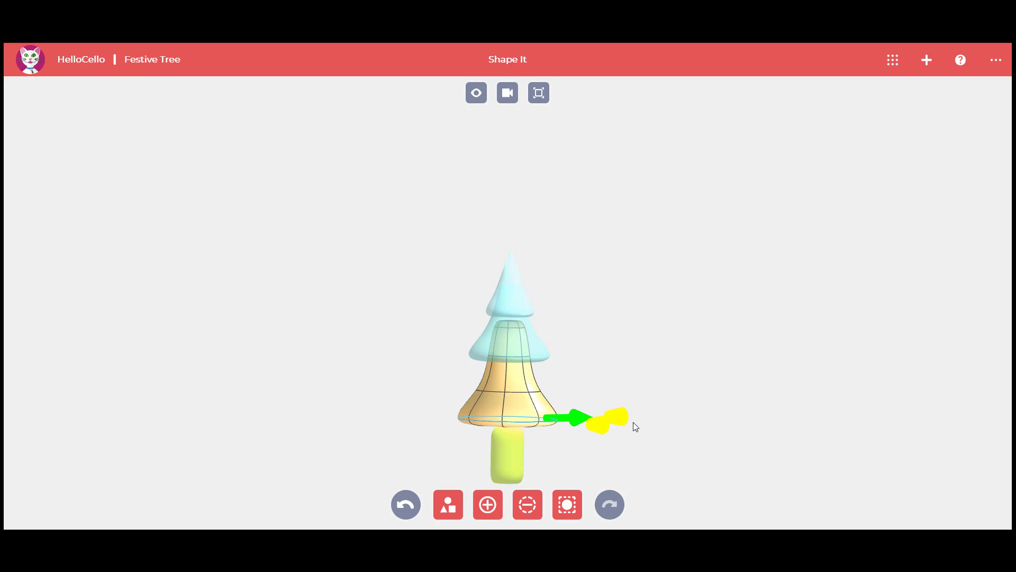
- Widen the bottom cone into a bell-shaped tier over the cylinder trunk
left_click(512, 389)
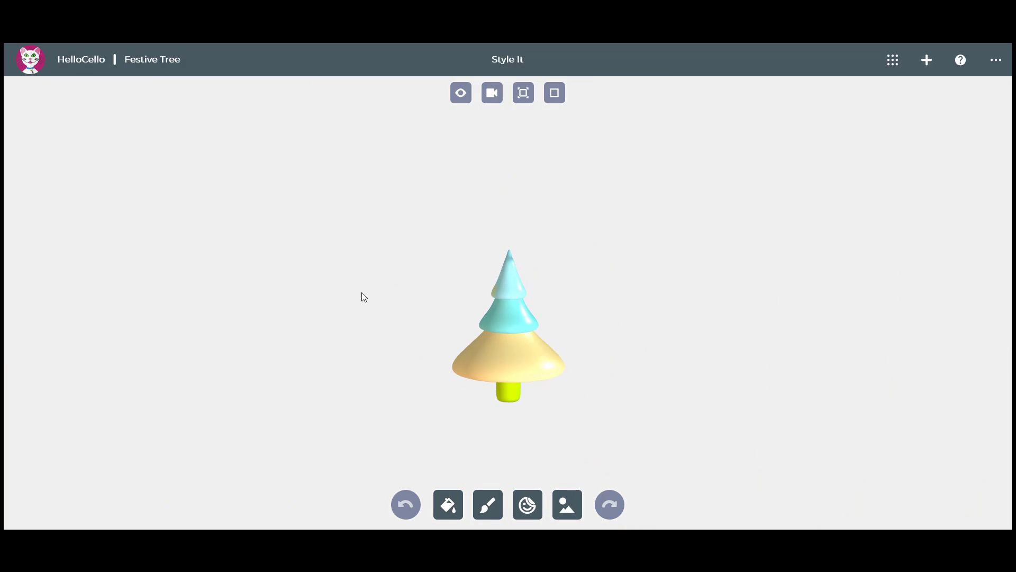
- With the Bucket, colour every tier dark green and the trunk brown
left_click(447, 505)
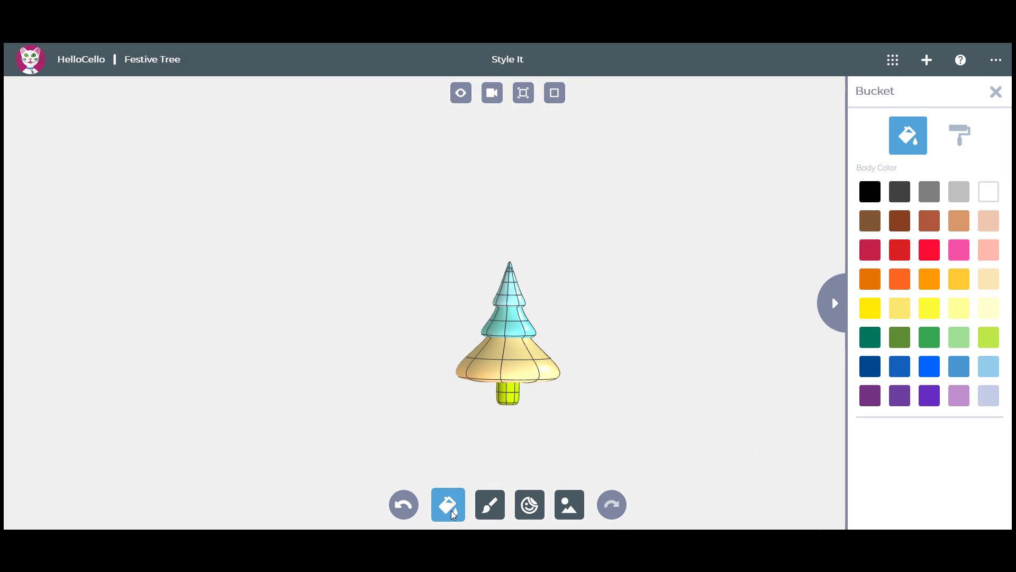
left_click(869, 338)
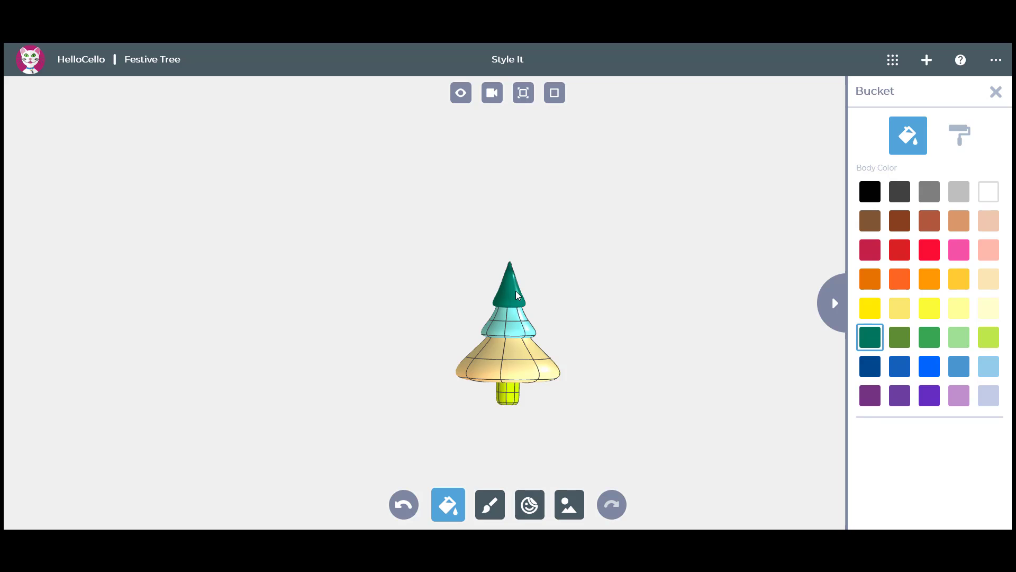
left_click(870, 221)
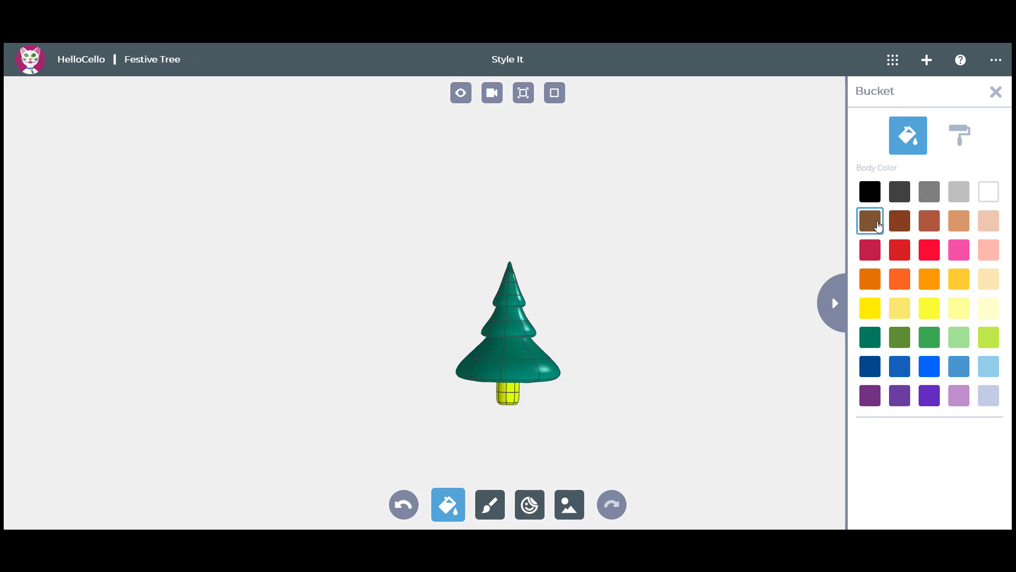
left_click(528, 505)
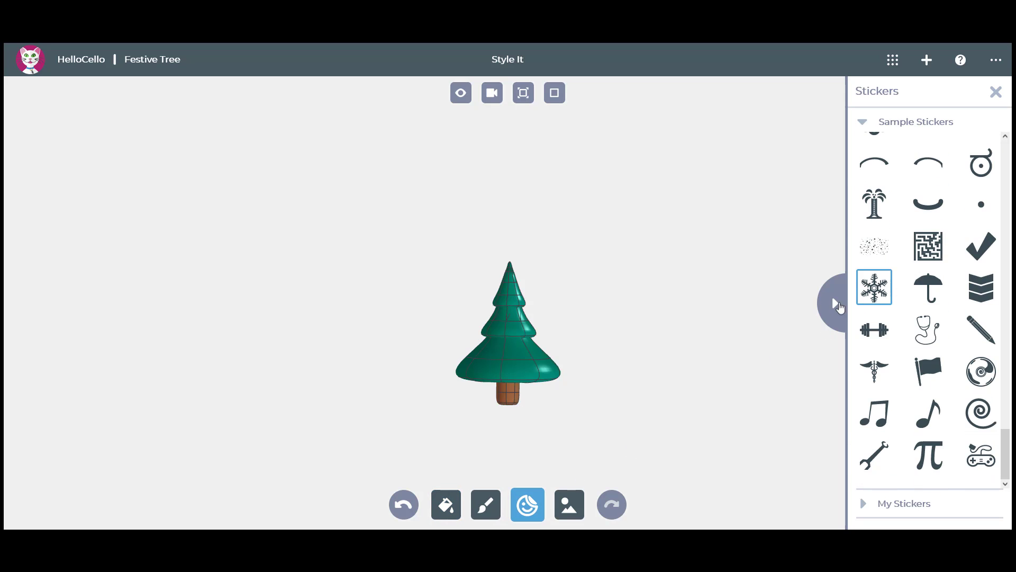
- Place a snowflake sticker on the bottom tier and recolour it white, then add a second
left_click(497, 355)
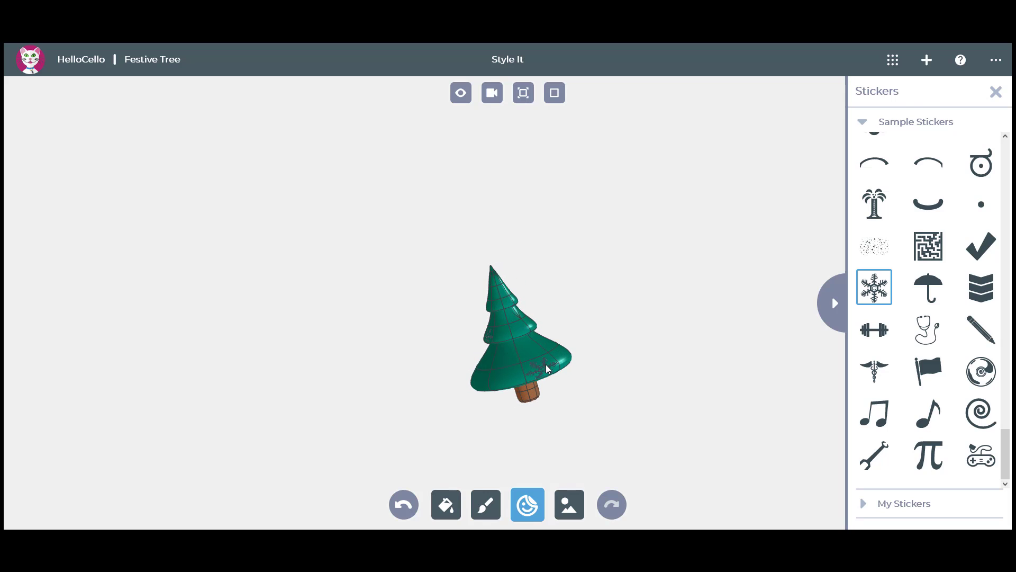
left_click(547, 369)
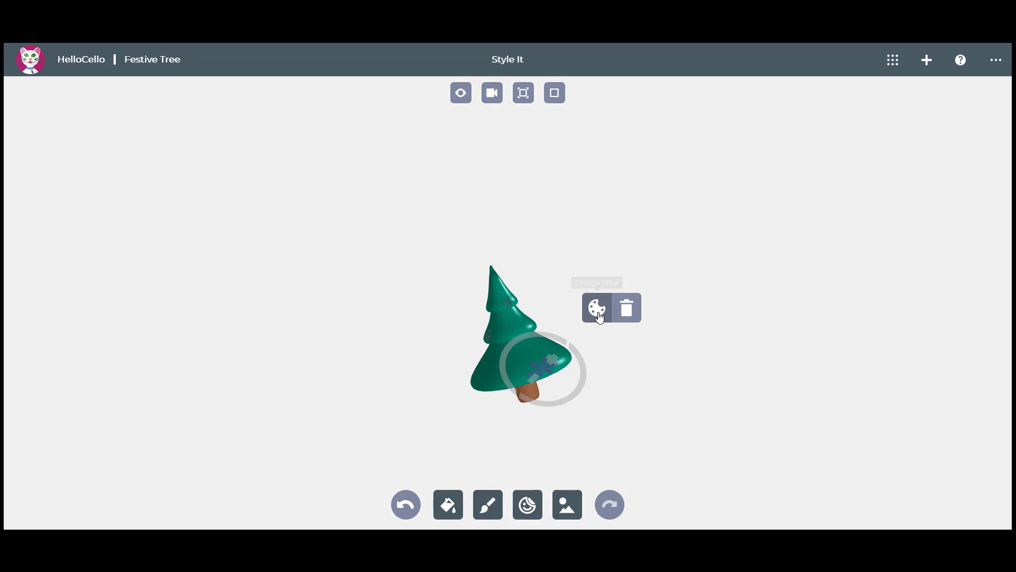
left_click(594, 307)
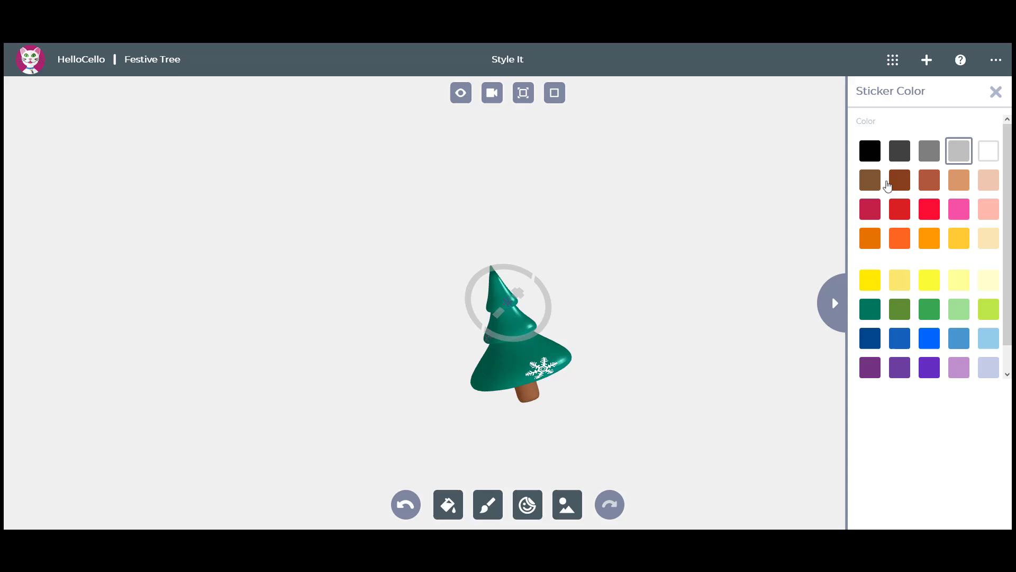
left_click(997, 90)
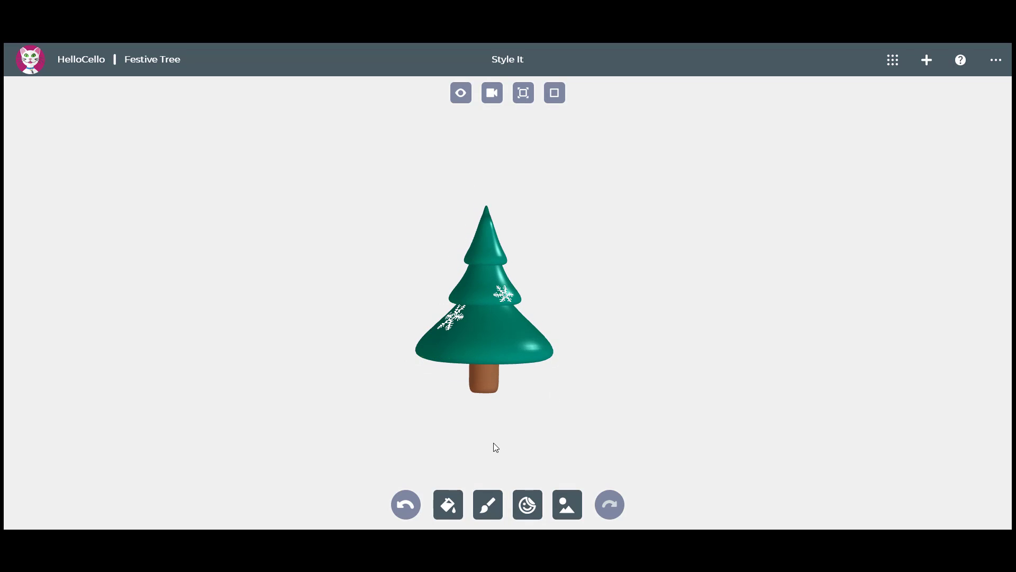
- Stick two eyes, a central snowflake and a smiling mouth curve onto the middle tier
left_click(527, 505)
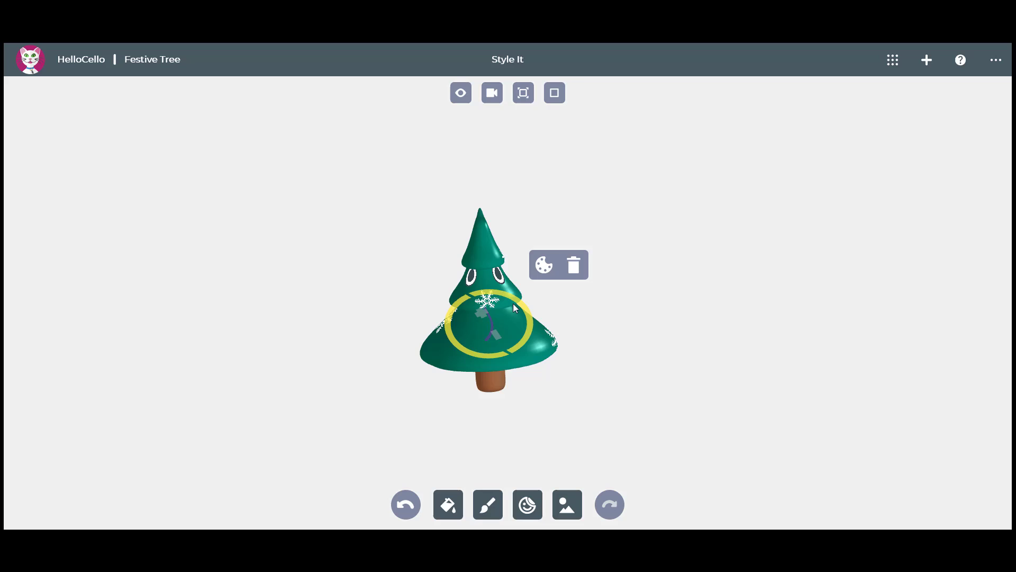
left_click(487, 505)
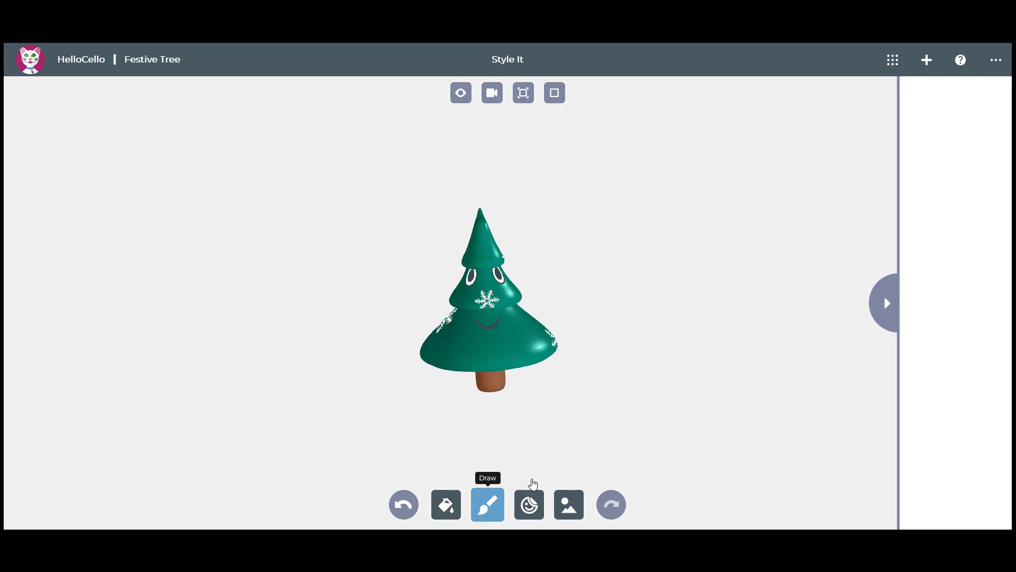
- With Draw, paint yellow, red, blue and pink bubble dots across the tree
left_click(488, 505)
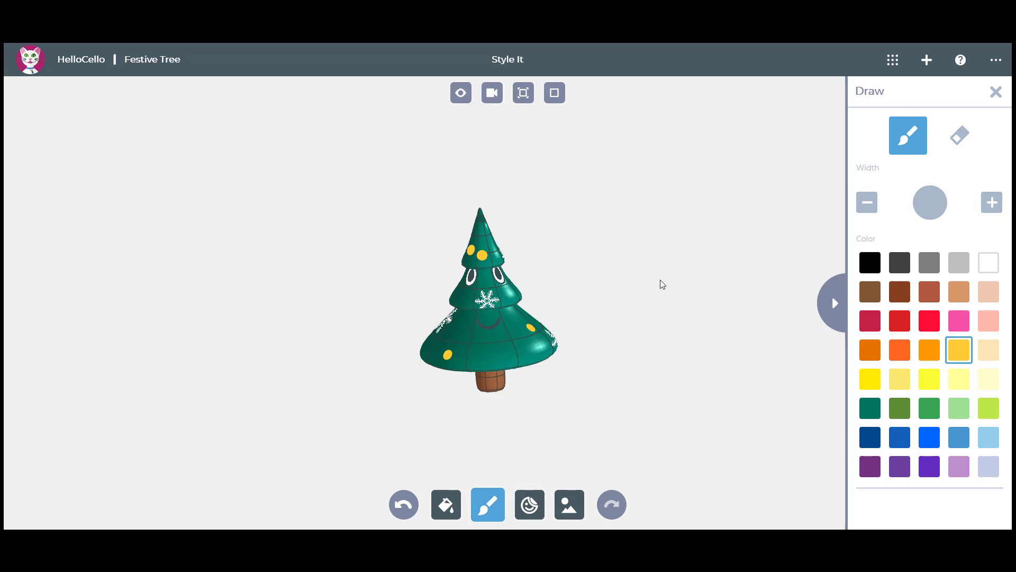
left_click(899, 320)
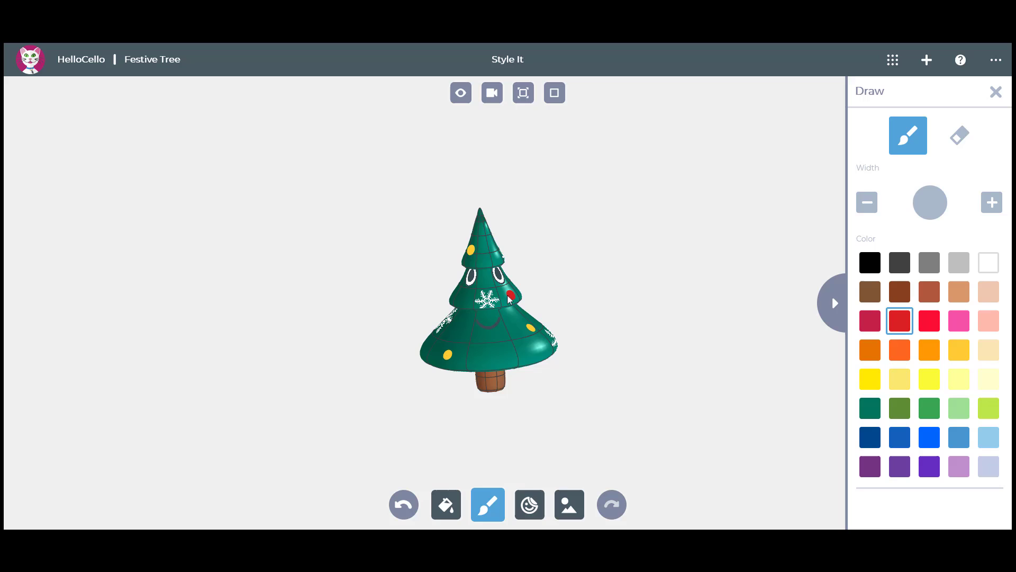
left_click(462, 299)
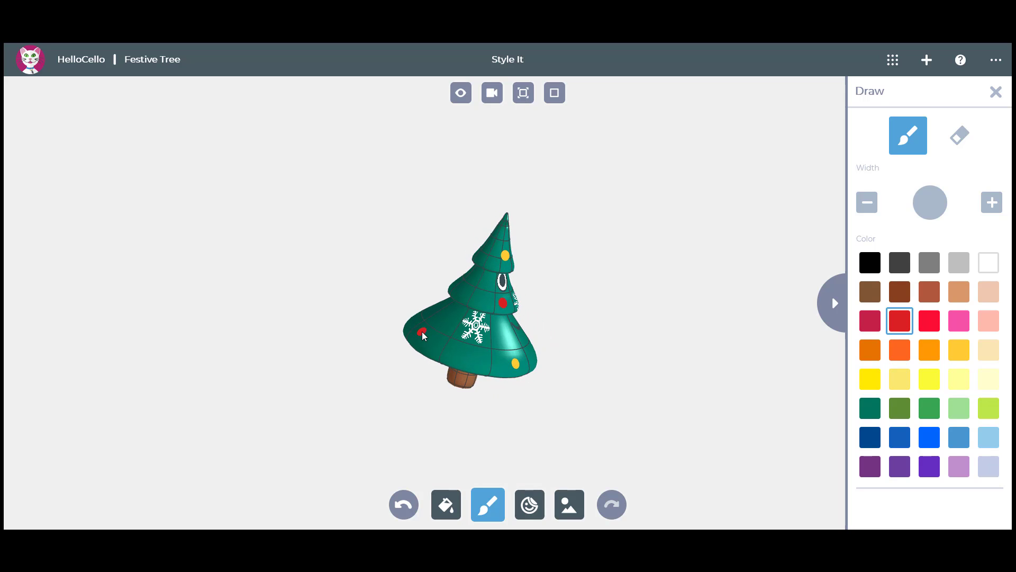
left_click(928, 437)
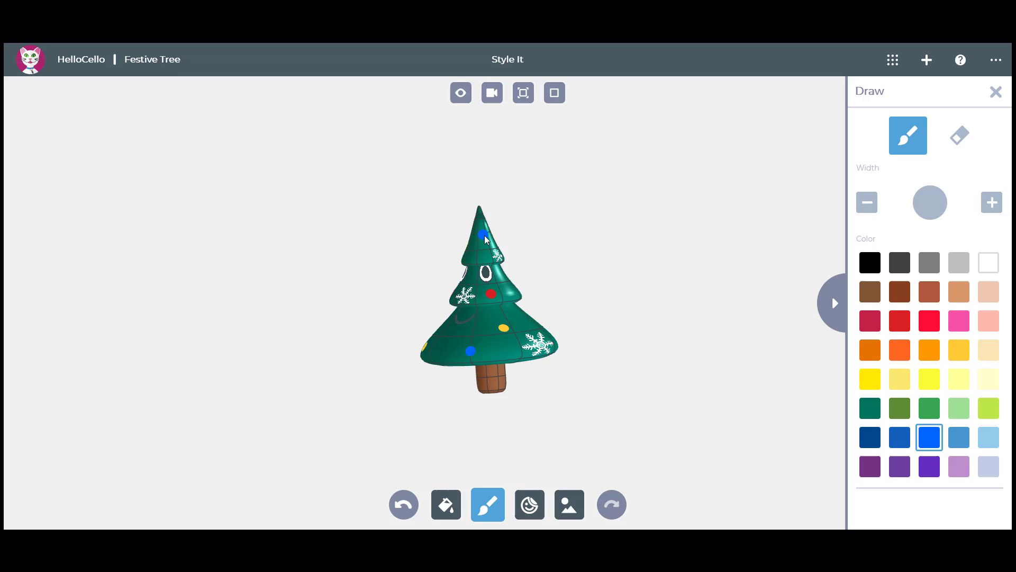
left_click(959, 320)
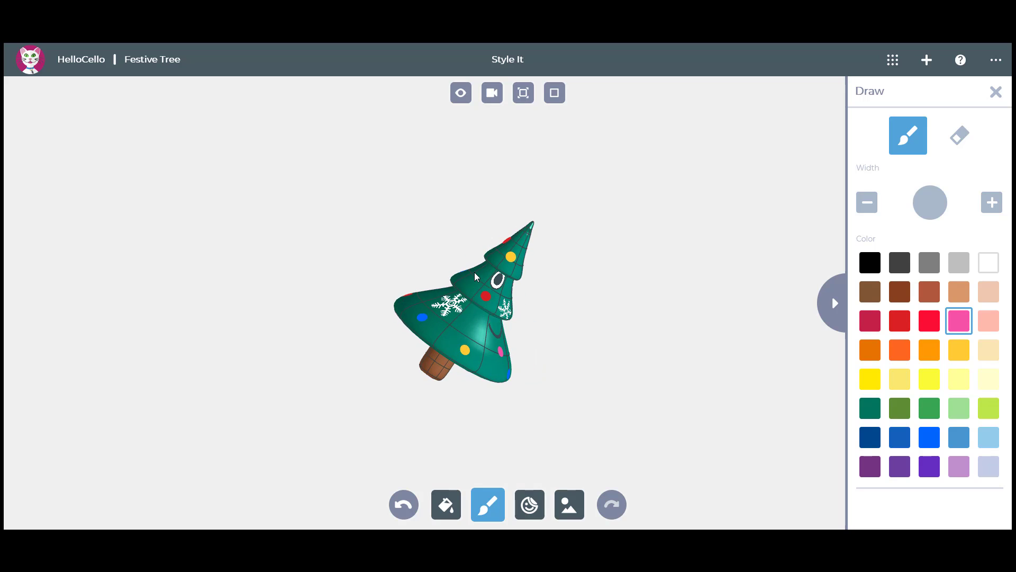
left_click(928, 349)
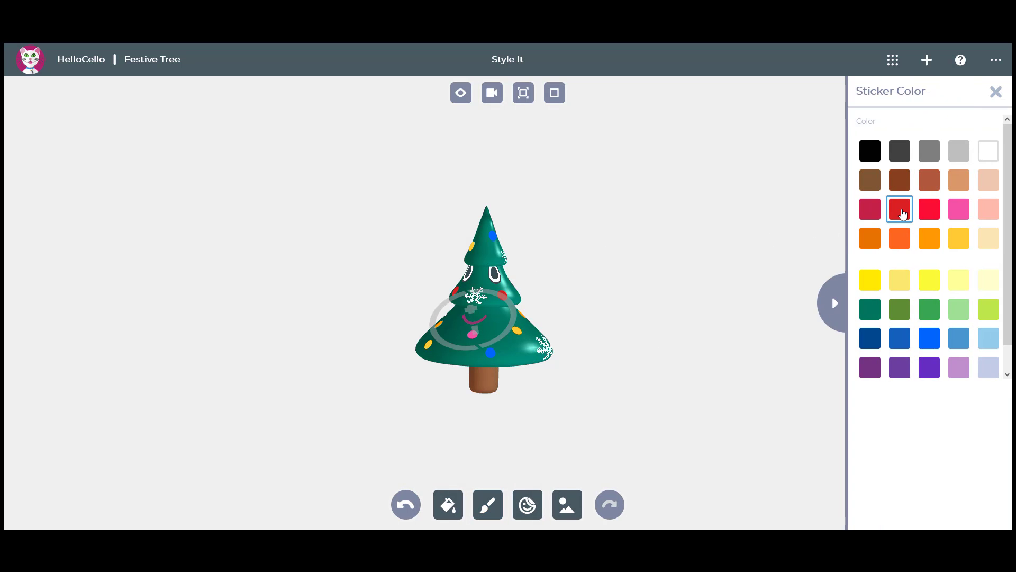
- Recolour the smile sticker red and set the Winter background scene
left_click(566, 505)
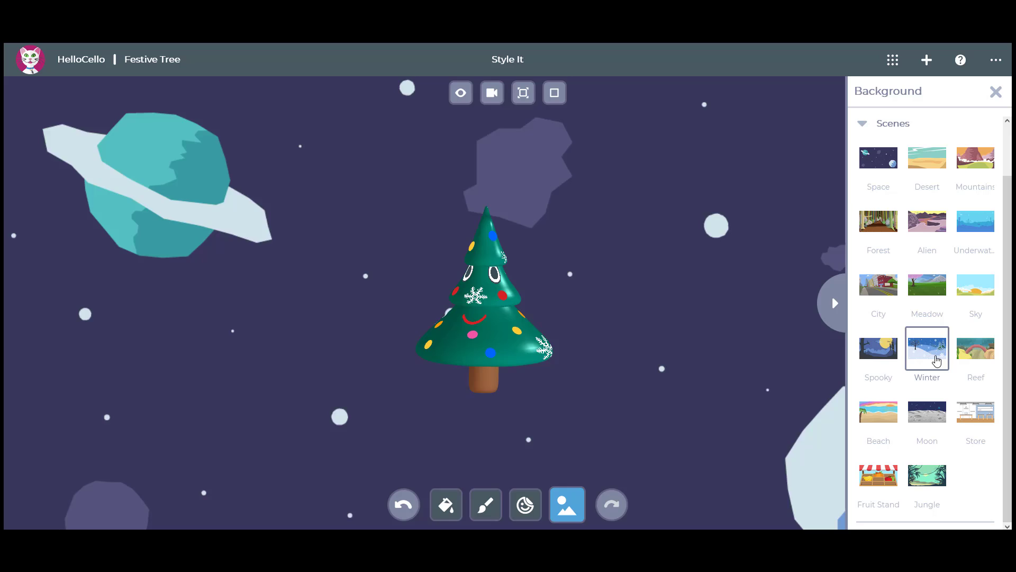
left_click(926, 348)
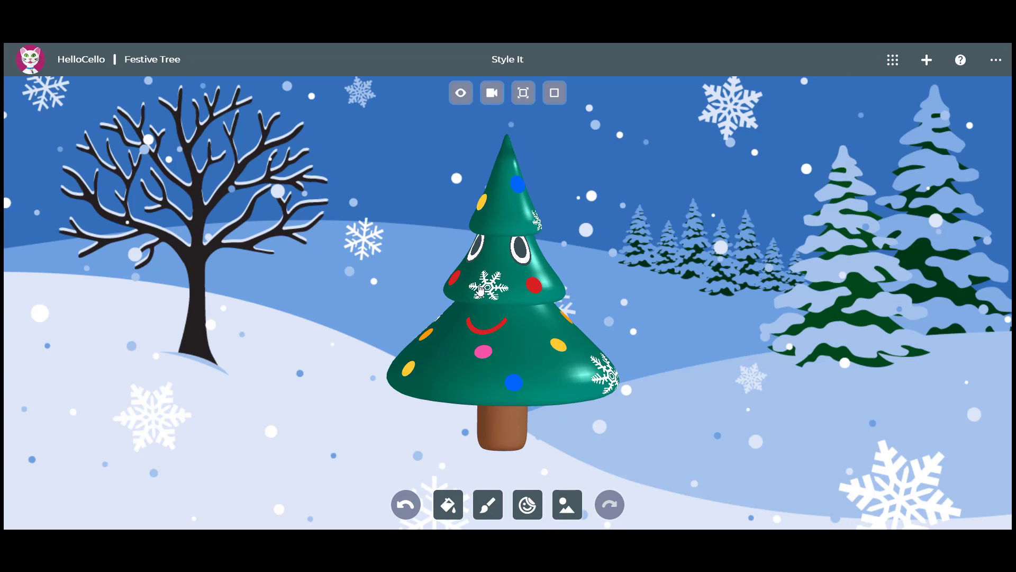